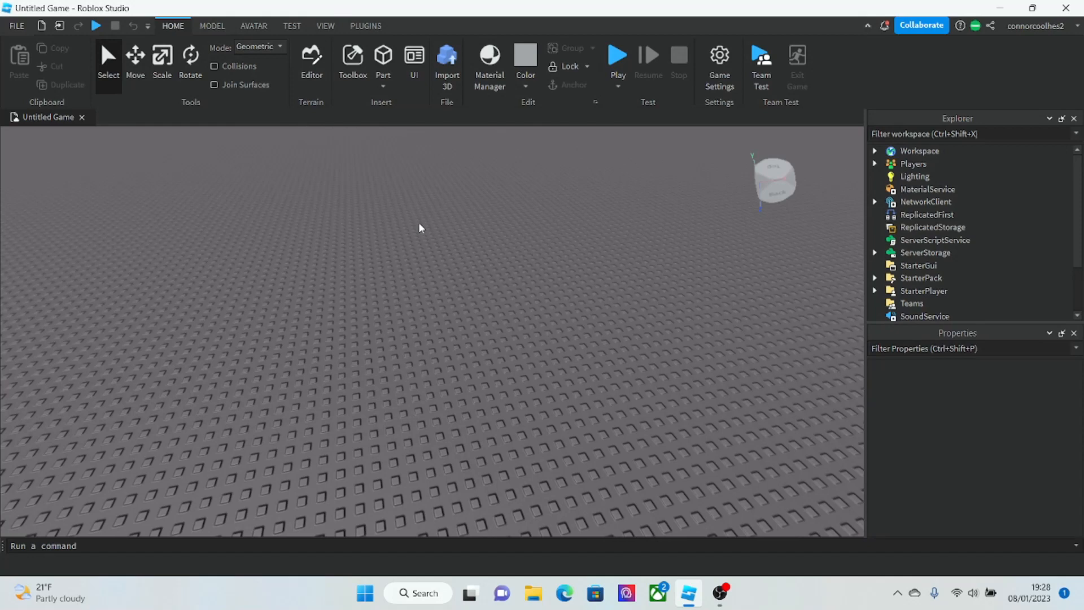
# Step: Insert a block Part from the Home tab onto the empty baseplate
pyautogui.click(365, 26)
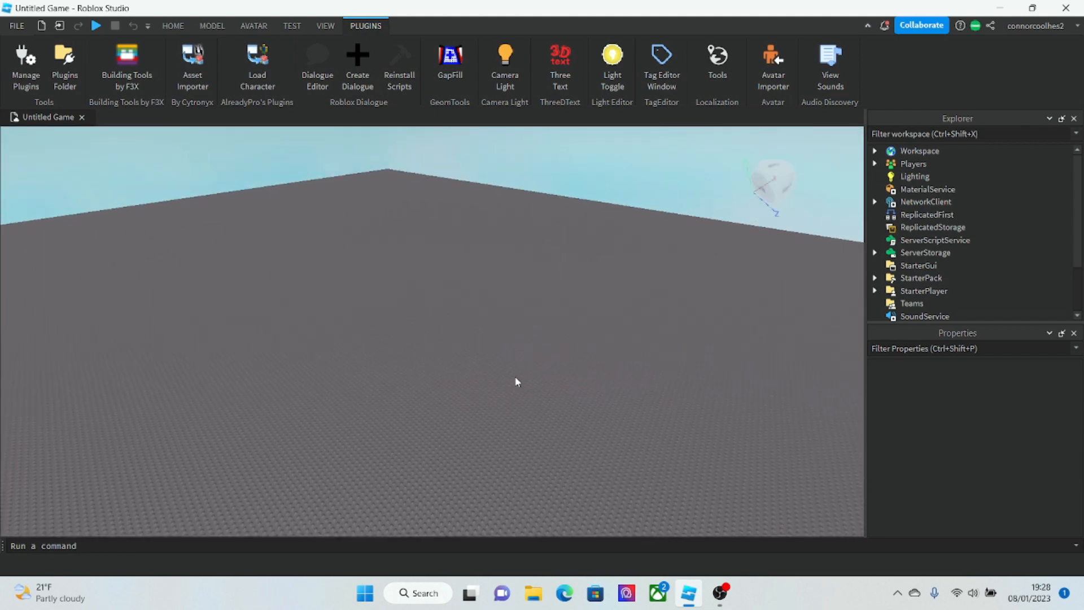
pyautogui.moveTo(527, 386)
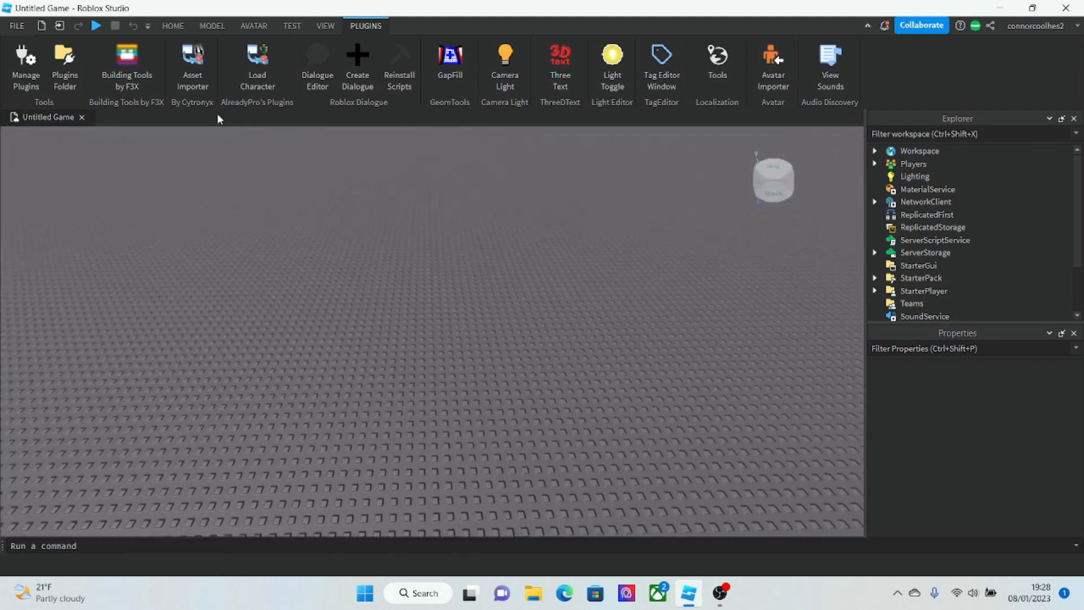
pyautogui.click(173, 26)
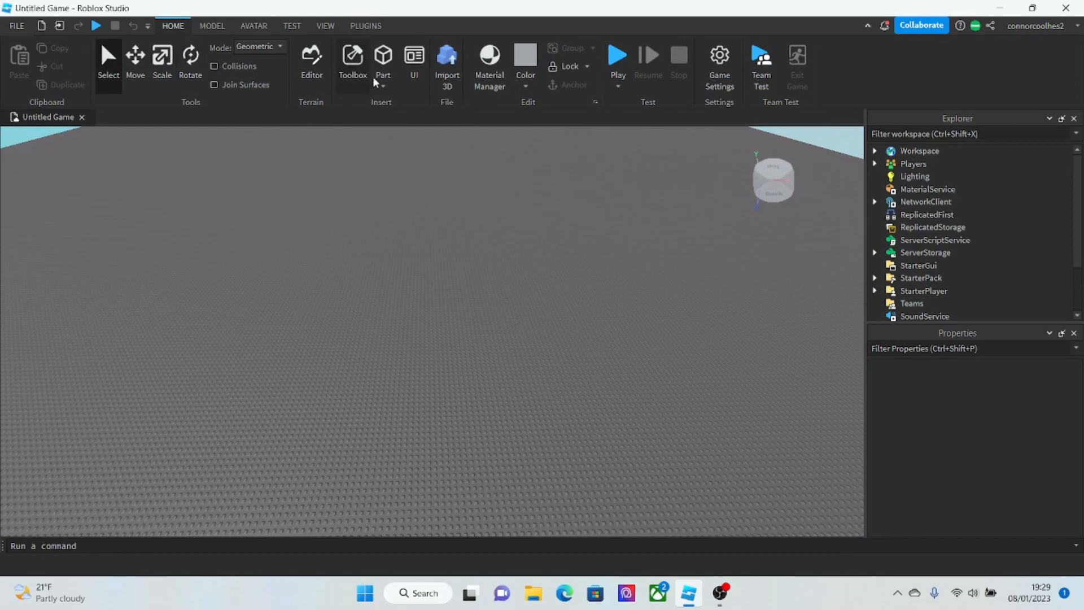
pyautogui.click(382, 56)
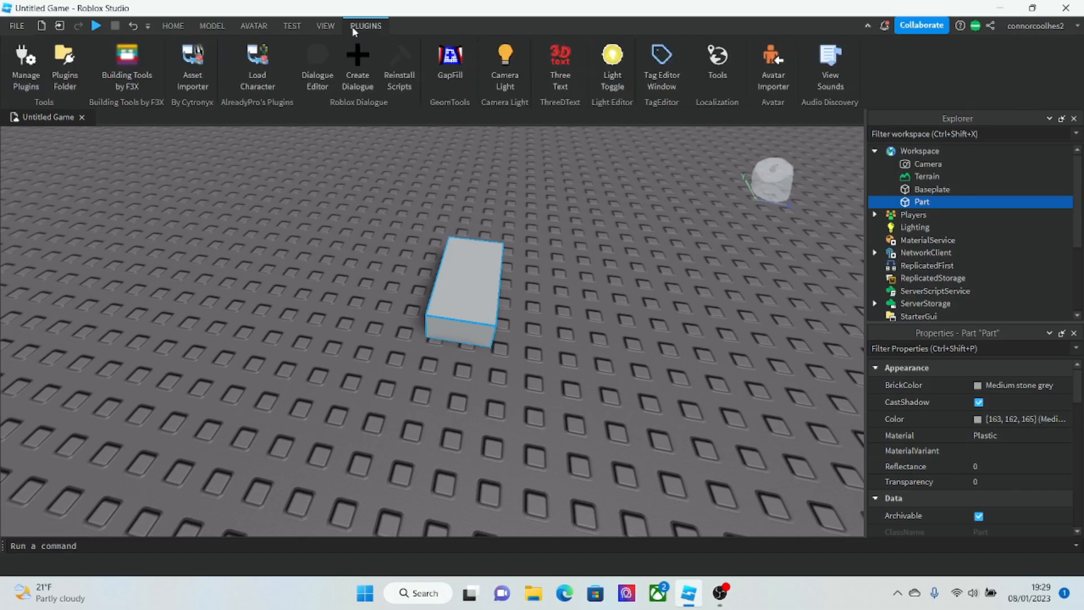
# Step: Launch Building Tools by F3X and drag the grey block to a new spot
pyautogui.click(126, 63)
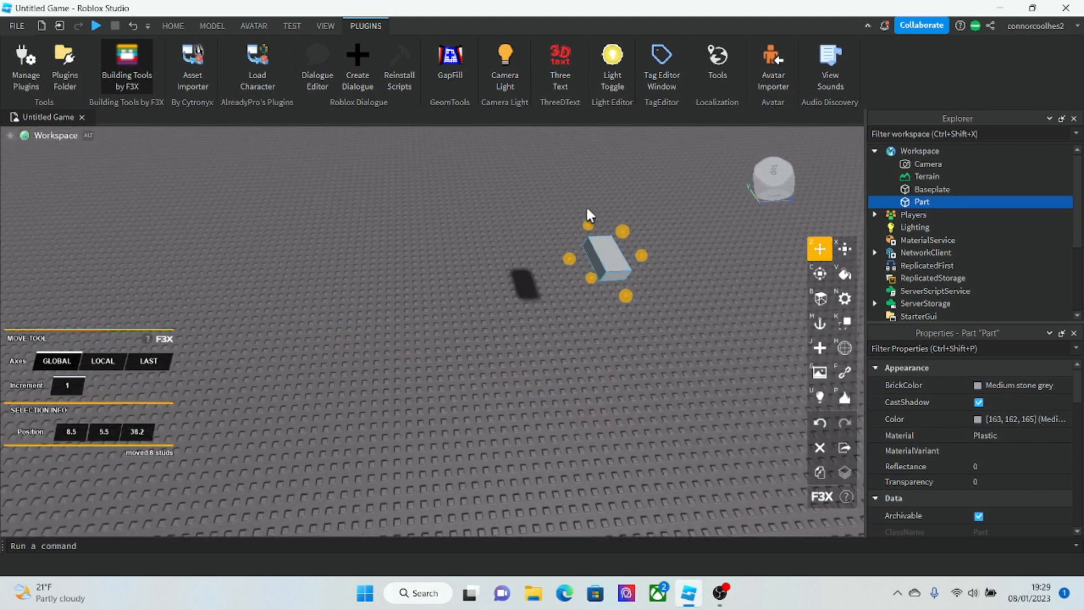
pyautogui.moveTo(604, 256); pyautogui.dragTo(480, 298)
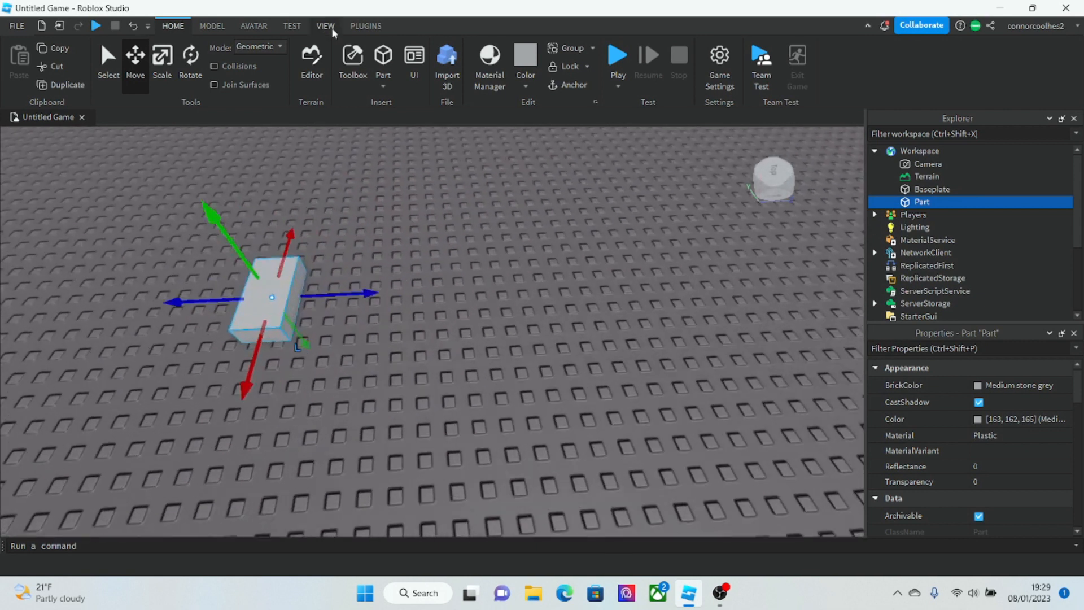
pyautogui.click(292, 26)
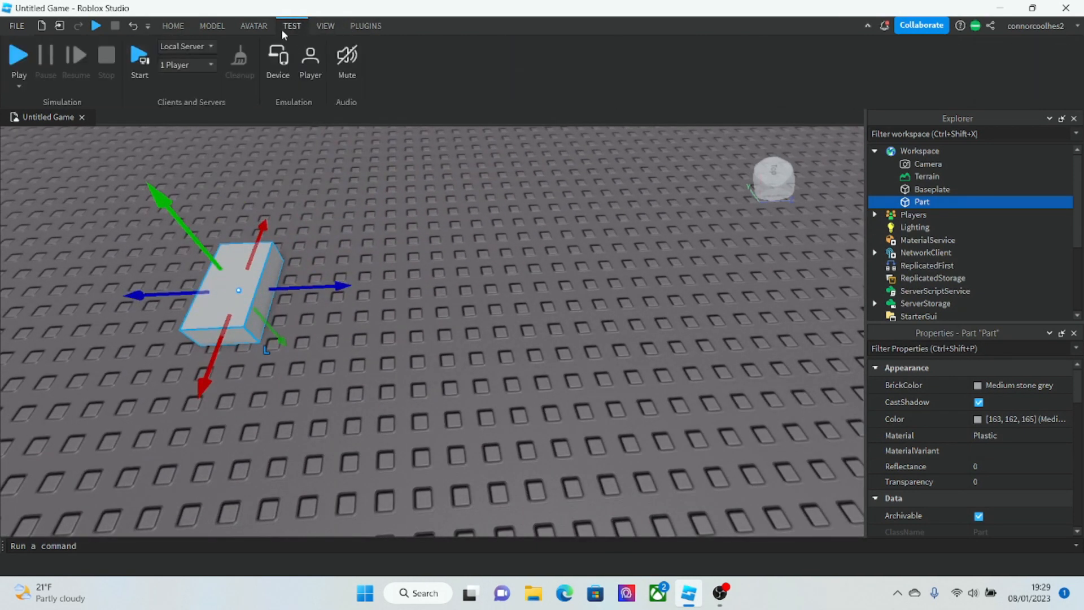
pyautogui.click(366, 25)
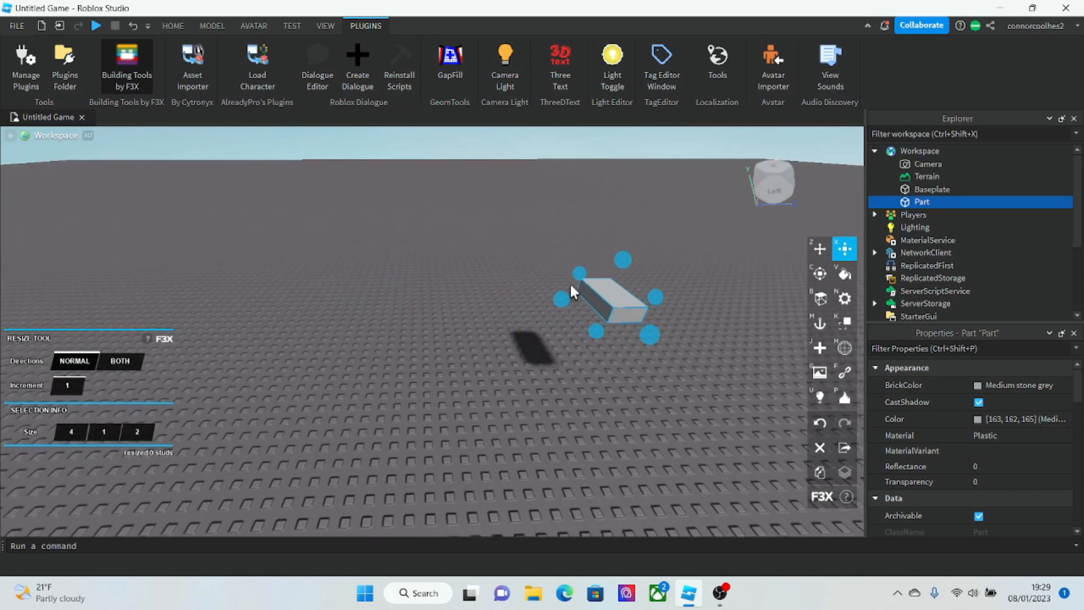
# Step: Stretch the block to 17 studs, then widen and lengthen it into a flat slab
pyautogui.moveTo(653, 336); pyautogui.dragTo(726, 285)
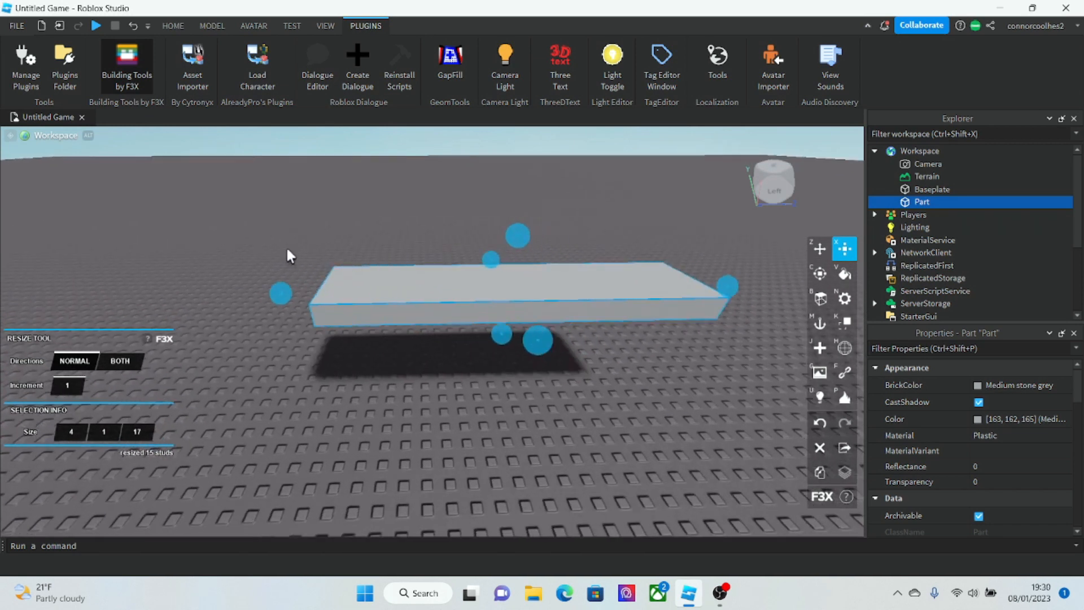
pyautogui.click(212, 26)
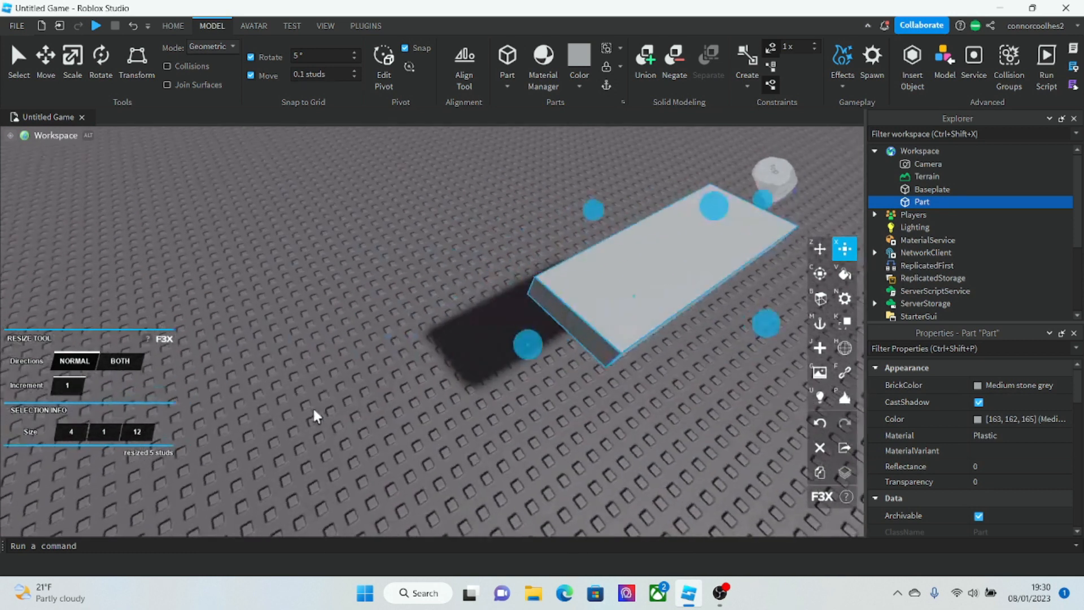
pyautogui.moveTo(529, 346); pyautogui.dragTo(261, 330)
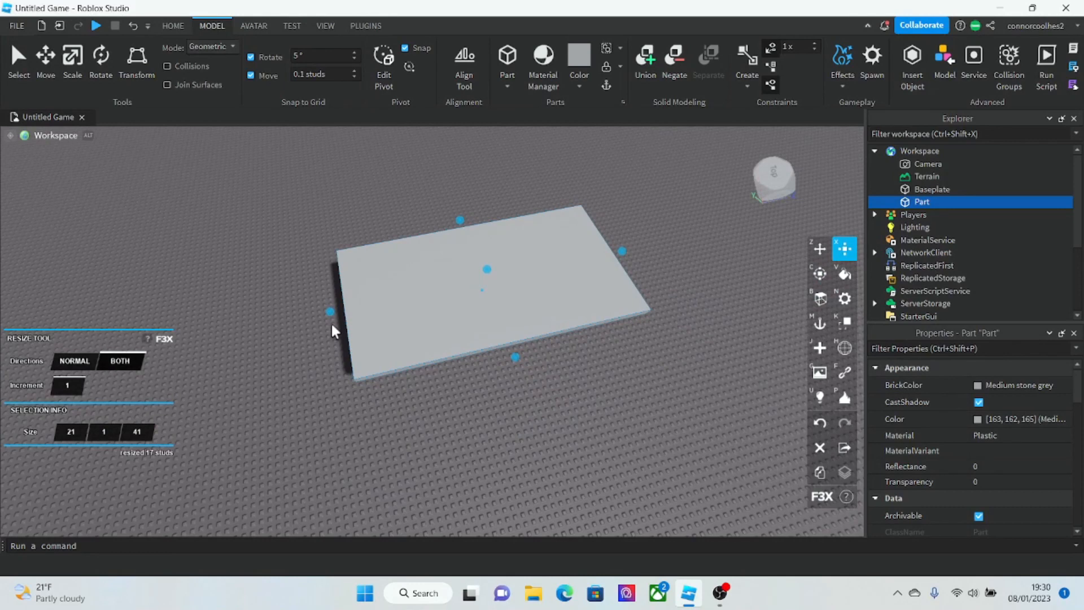
pyautogui.moveTo(330, 312); pyautogui.dragTo(706, 323)
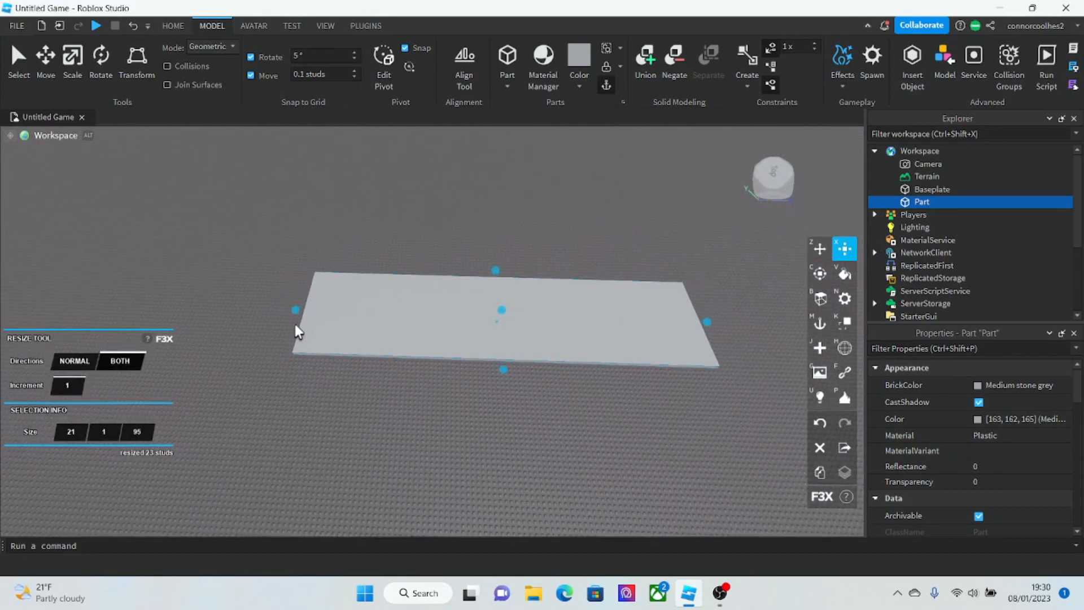
pyautogui.moveTo(295, 310); pyautogui.dragTo(219, 307)
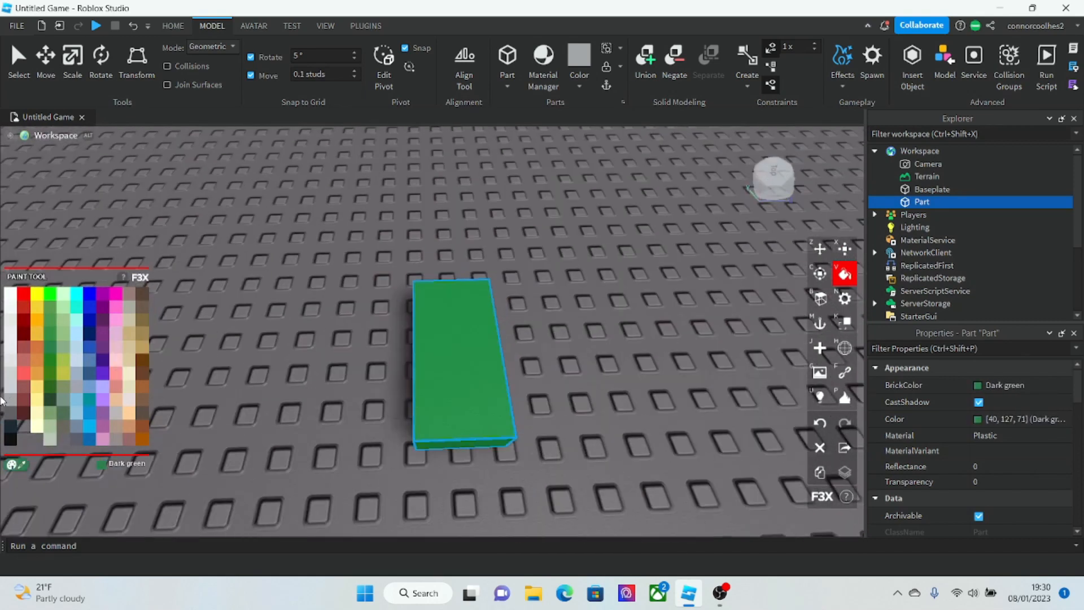
# Step: Paint the block Mid gray, then Pastel violet, with the F3X Paint tool
pyautogui.click(64, 332)
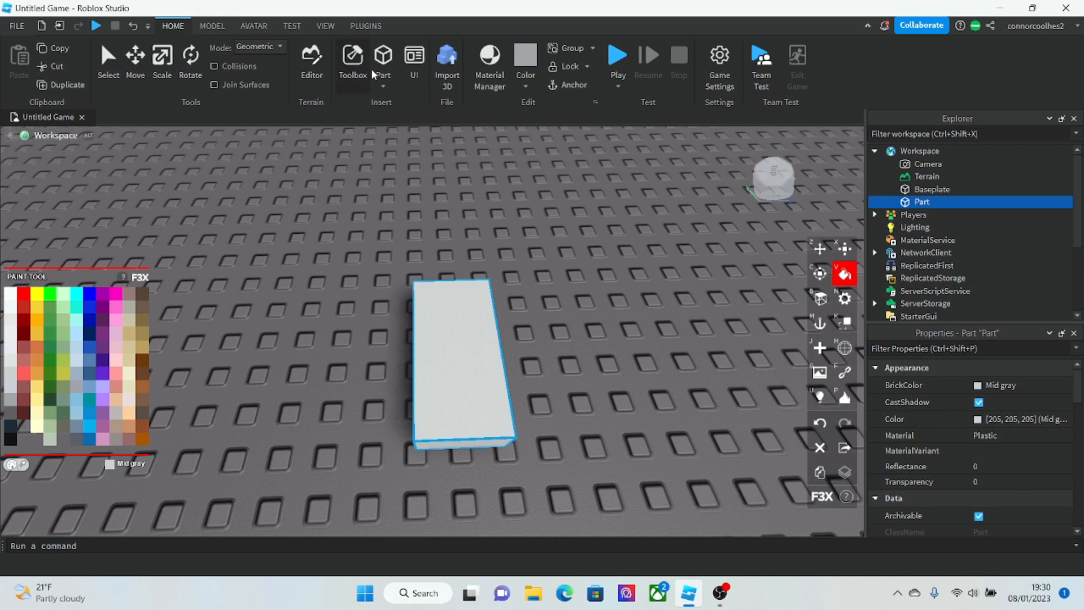
pyautogui.click(526, 53)
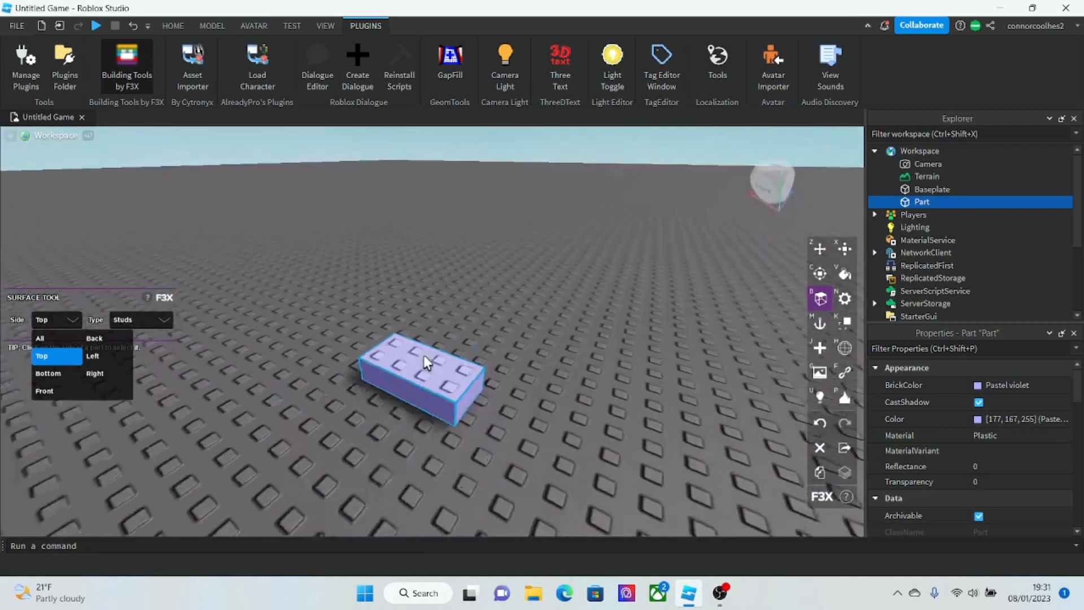
# Step: Set the block's Right and Bottom surfaces to Smooth in the F3X Surface tool
pyautogui.click(95, 373)
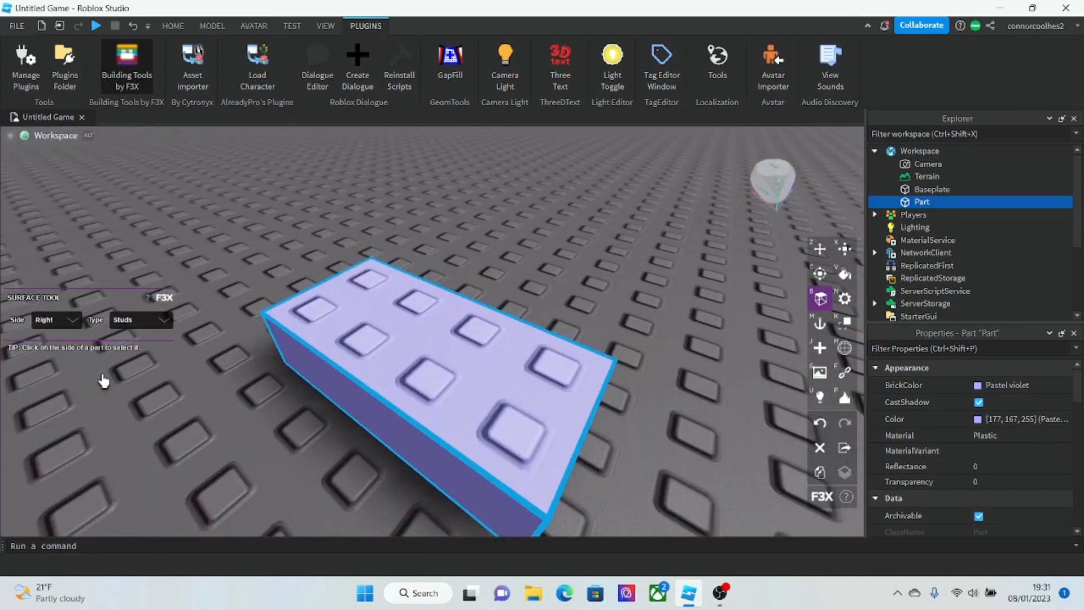
pyautogui.click(140, 320)
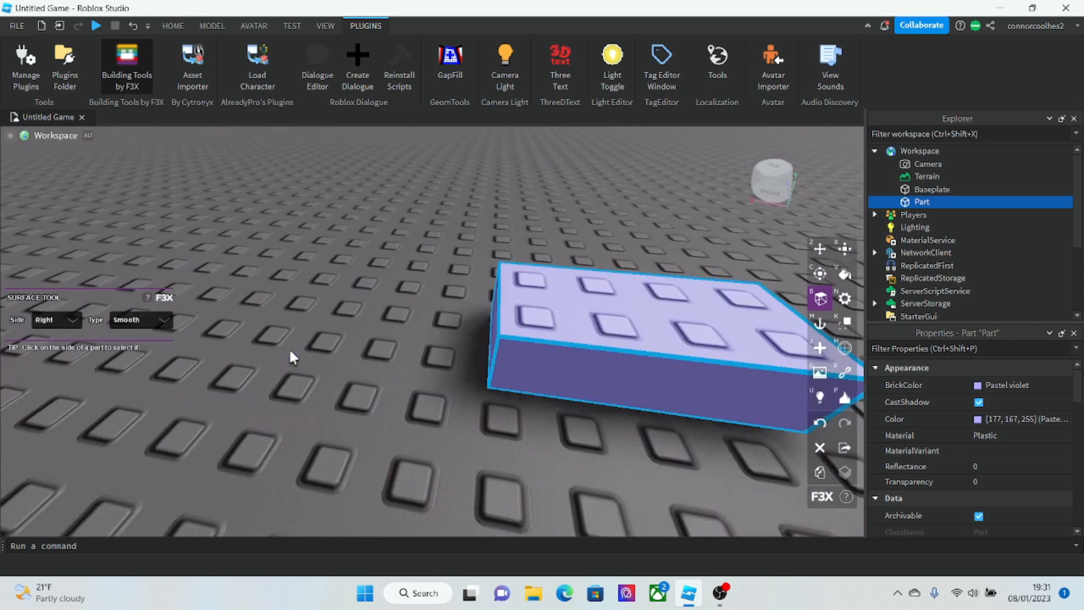
pyautogui.click(53, 320)
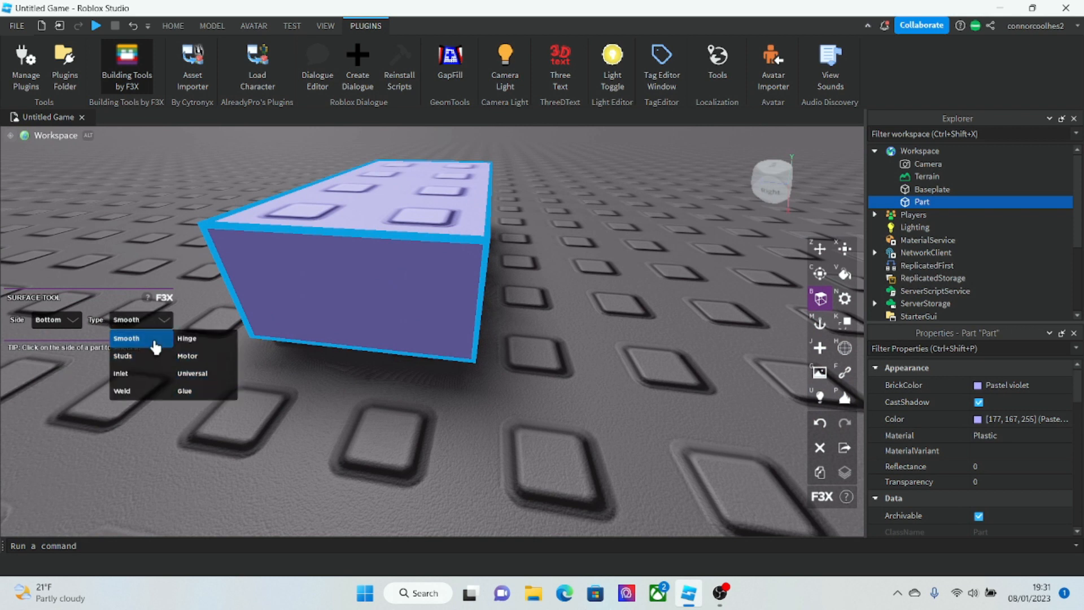
pyautogui.click(56, 320)
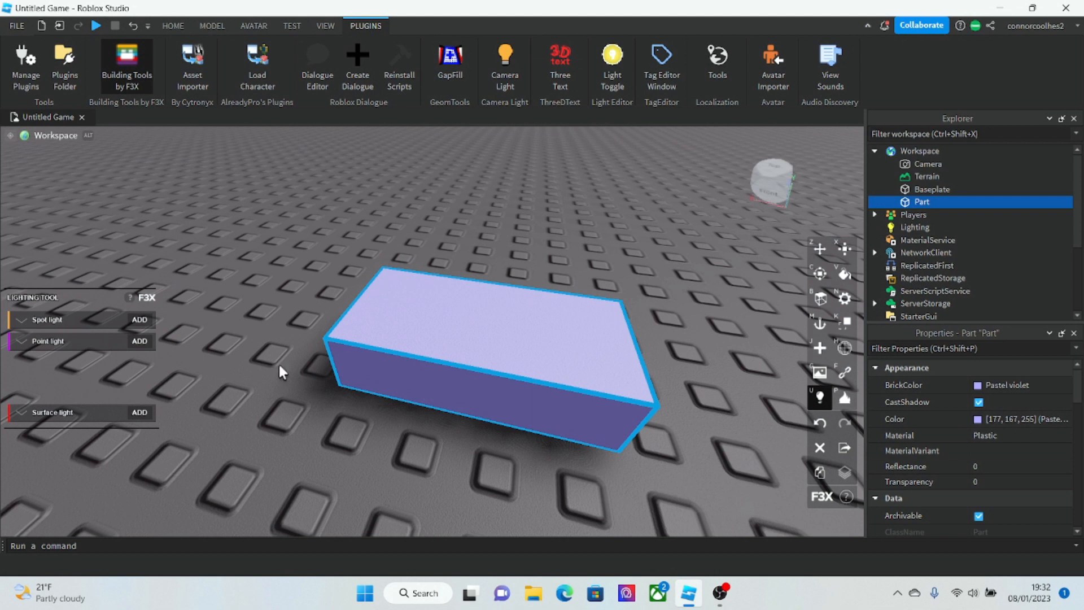
# Step: Deactivate Building Tools by F3X, leaving the smooth violet block in place
pyautogui.click(138, 341)
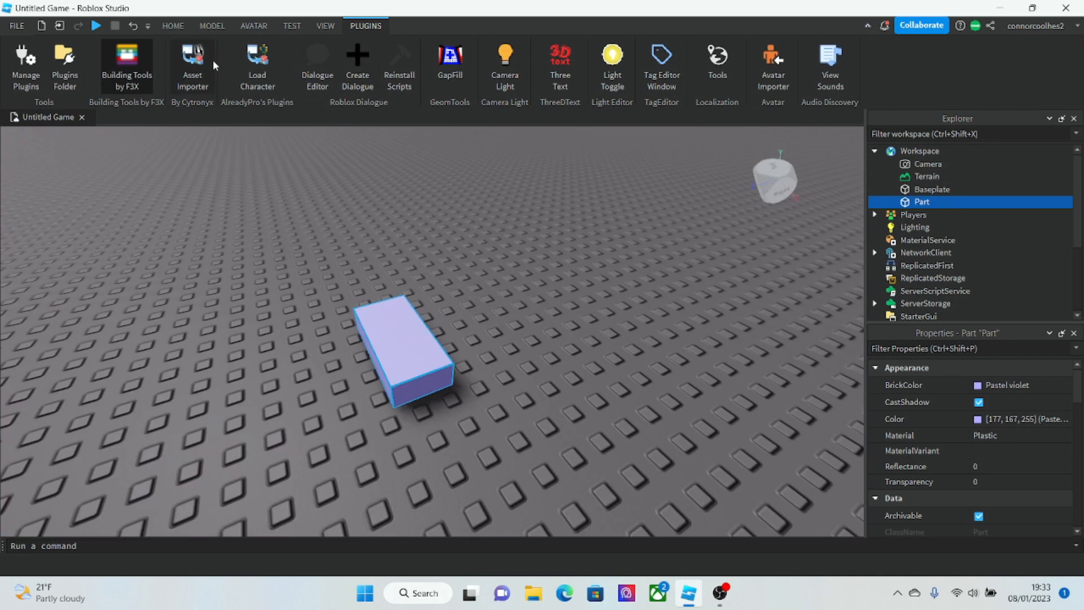
# Step: Relaunch F3X and add Smoke, Fire and Sparkles to the violet block
pyautogui.click(127, 58)
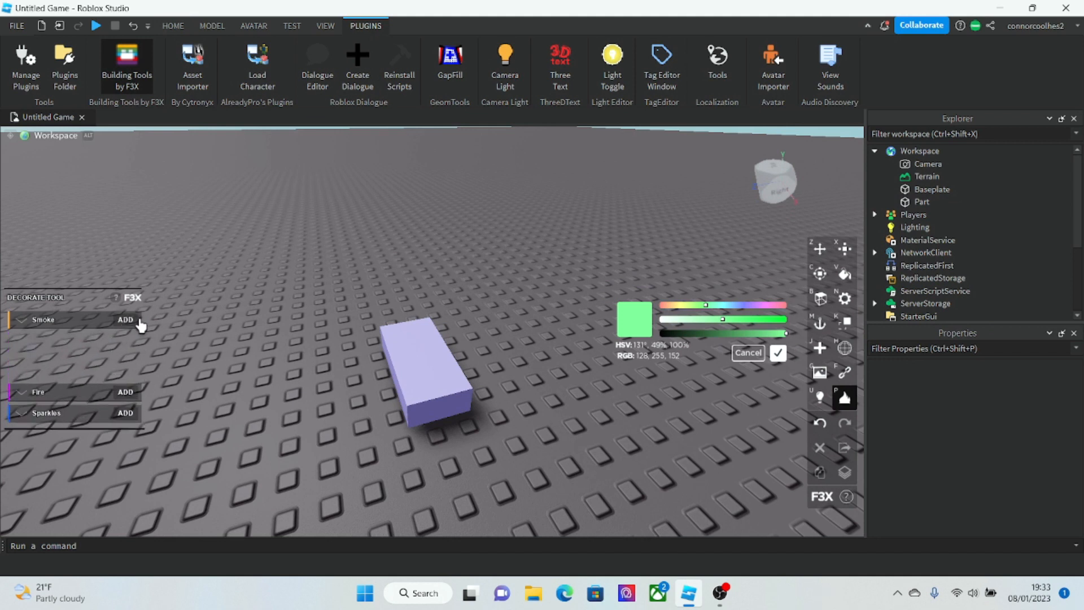
pyautogui.click(173, 26)
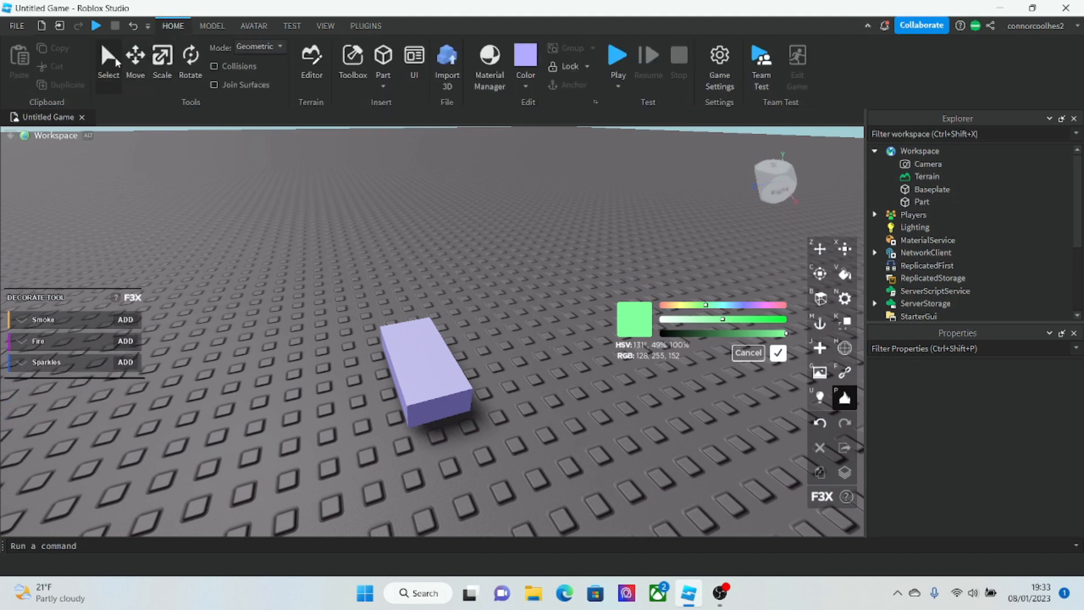
pyautogui.click(365, 25)
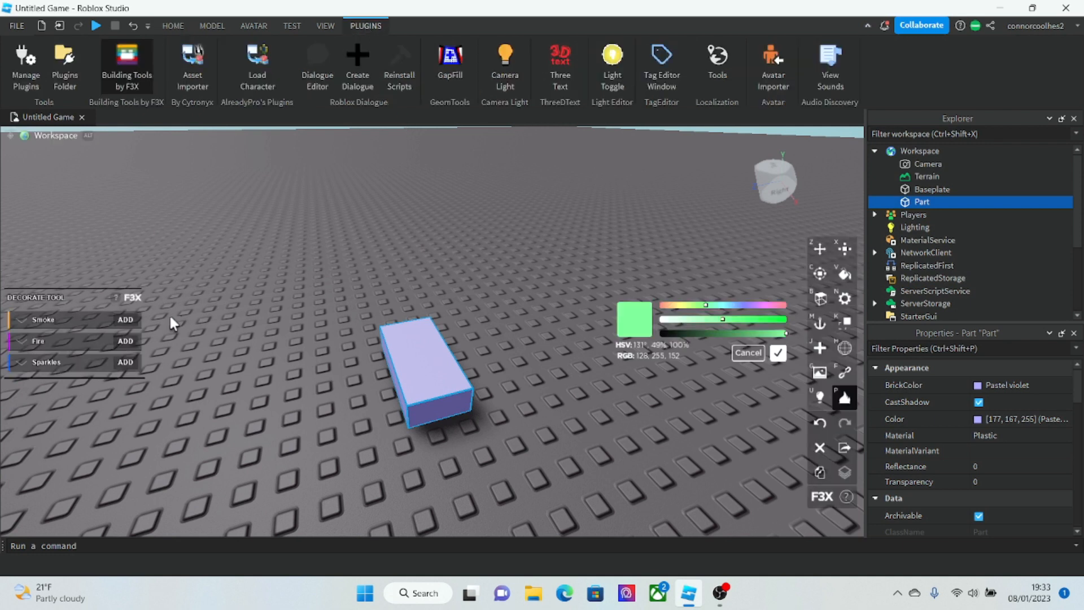
pyautogui.click(125, 319)
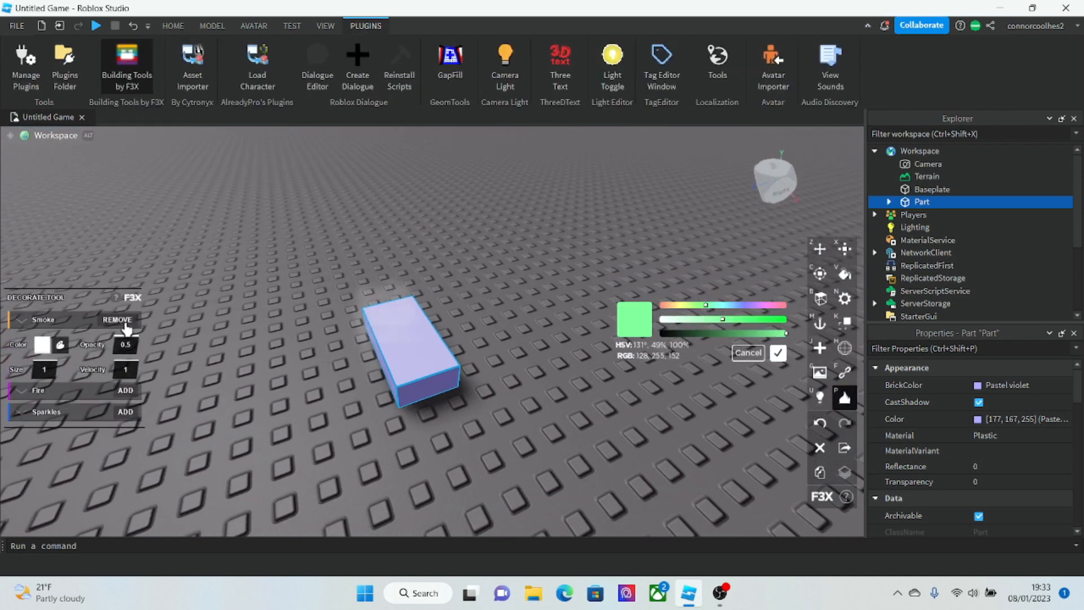
pyautogui.click(124, 391)
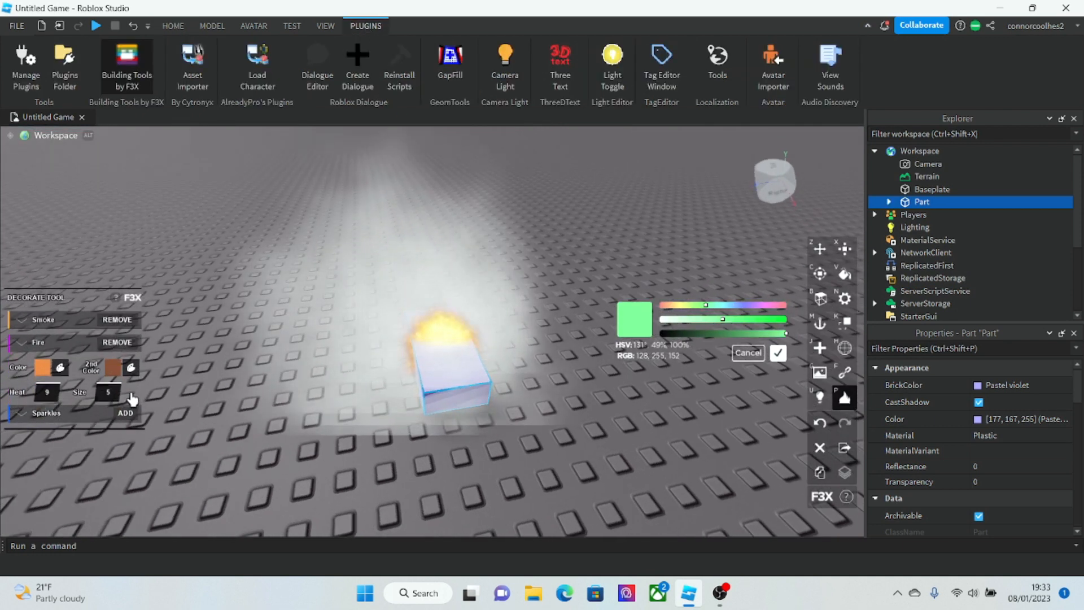
pyautogui.click(126, 413)
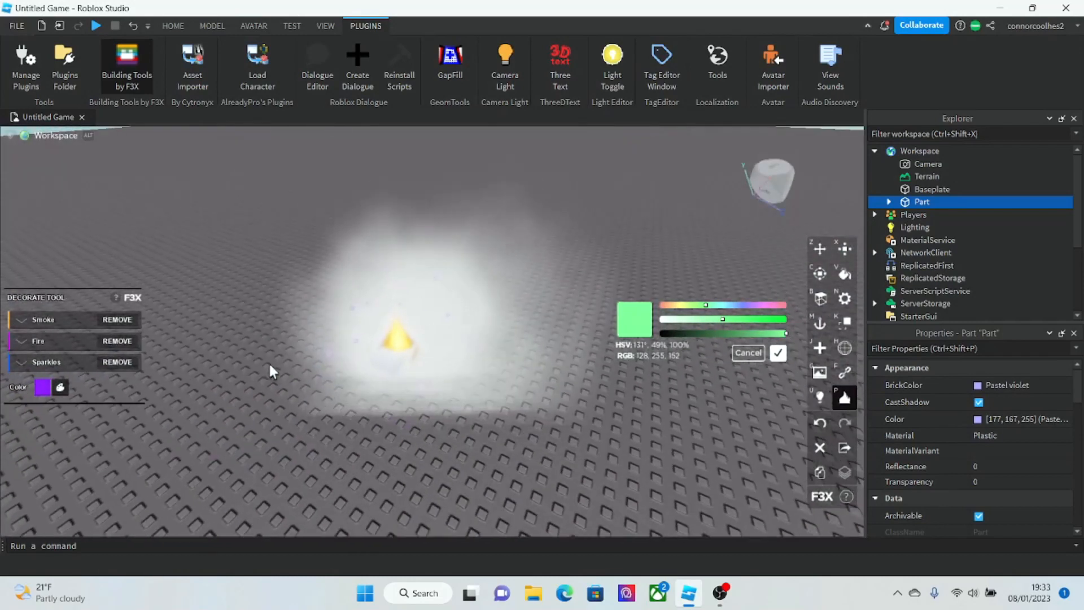
pyautogui.click(173, 26)
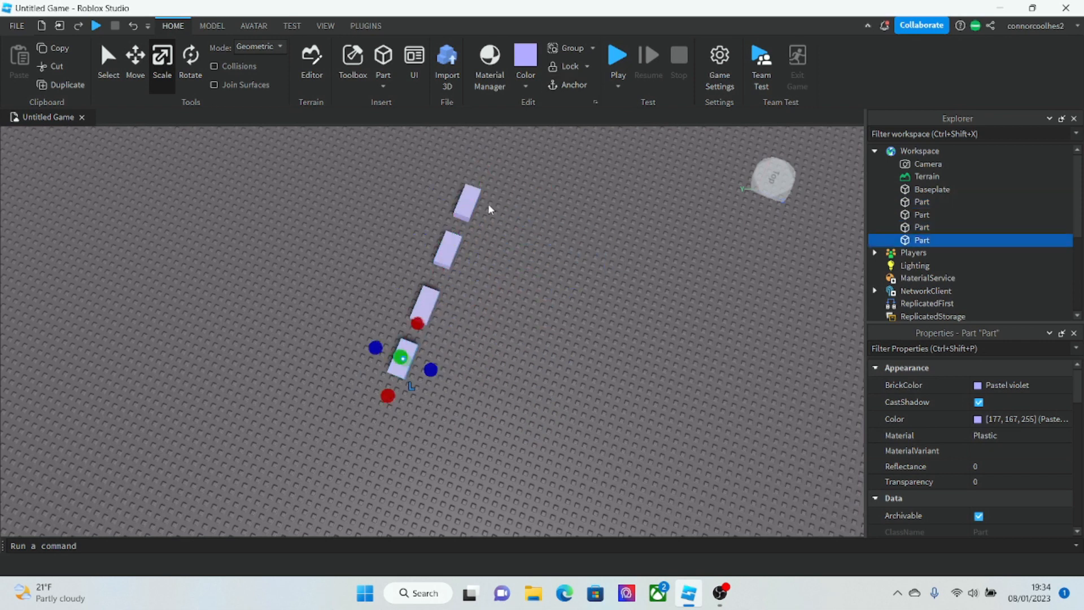
# Step: Relaunch F3X and resize the four parts to 2, then 14, then 11 studs long
pyautogui.click(254, 26)
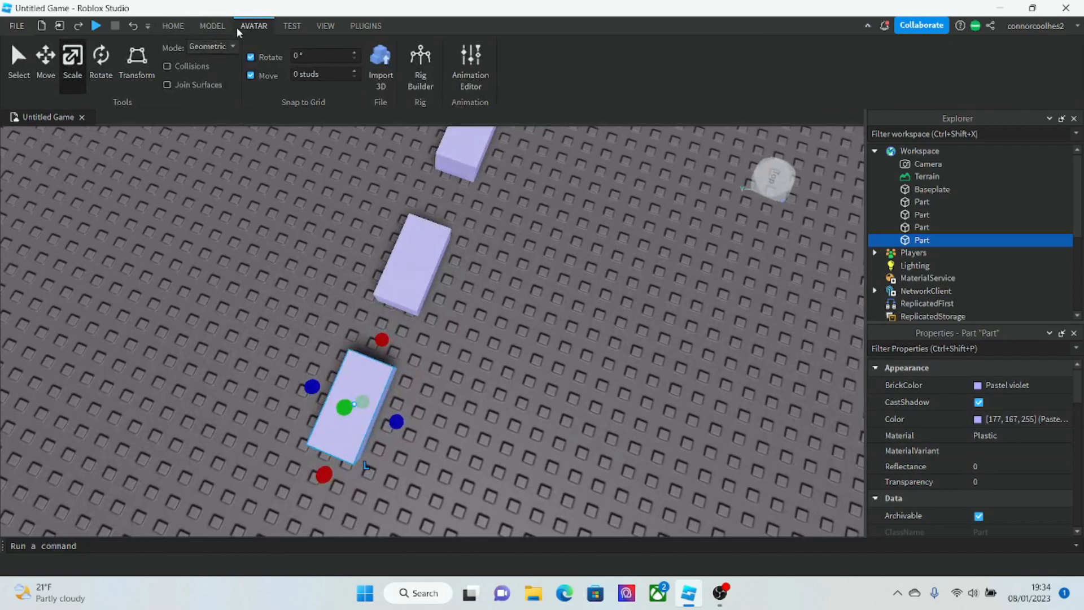
pyautogui.click(365, 25)
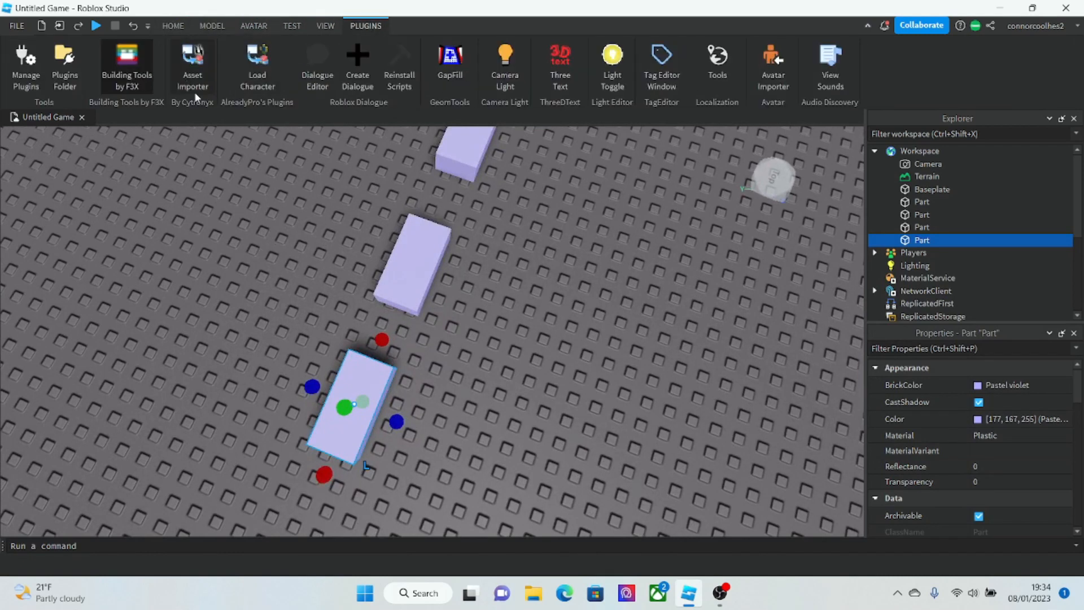
pyautogui.click(127, 61)
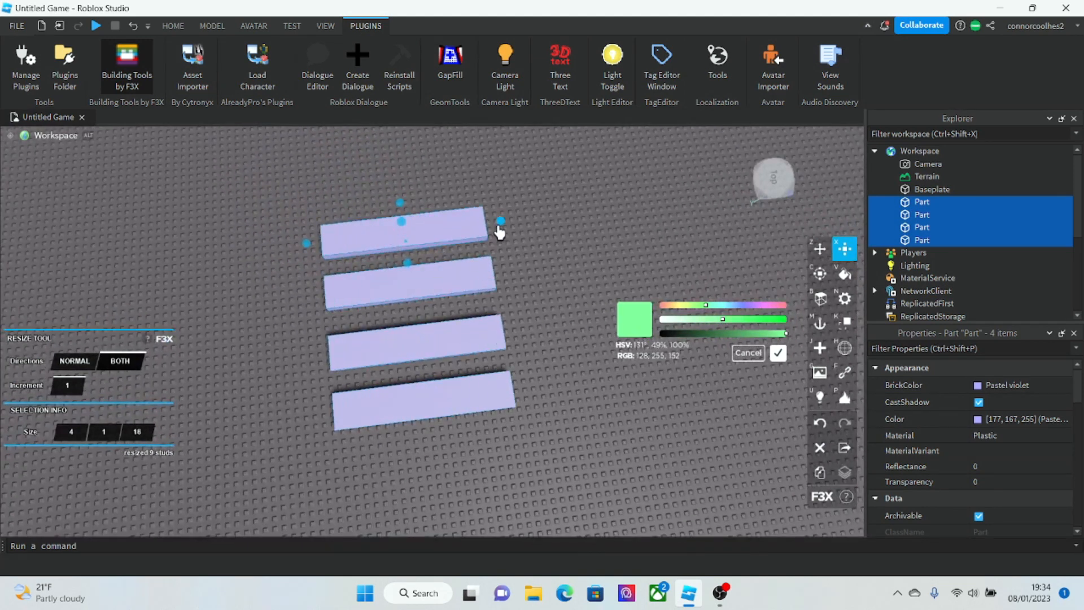
pyautogui.moveTo(501, 219); pyautogui.dragTo(429, 239)
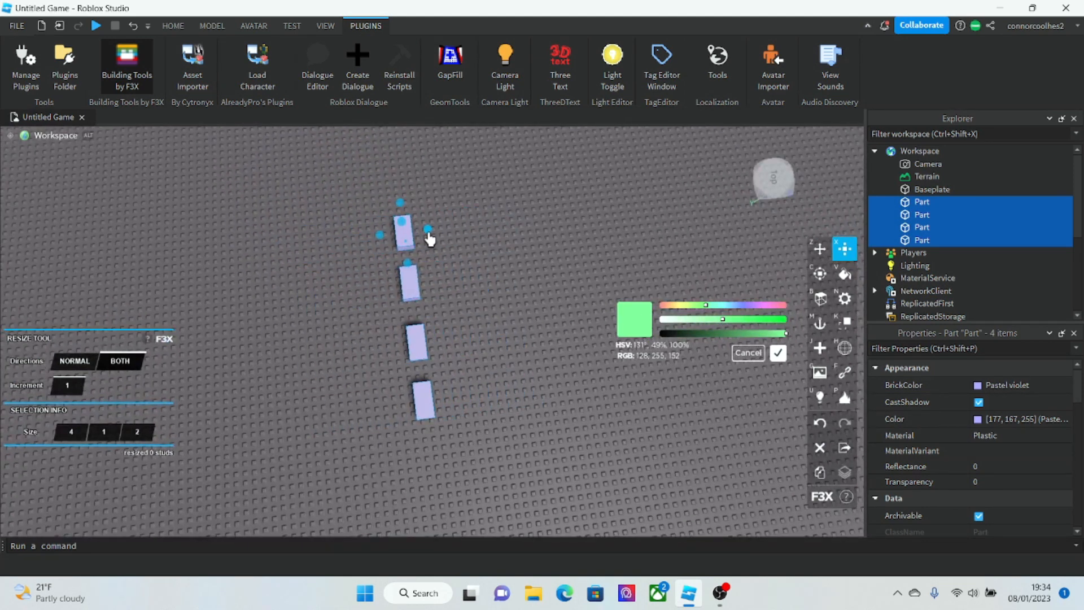
pyautogui.moveTo(429, 229); pyautogui.dragTo(492, 222)
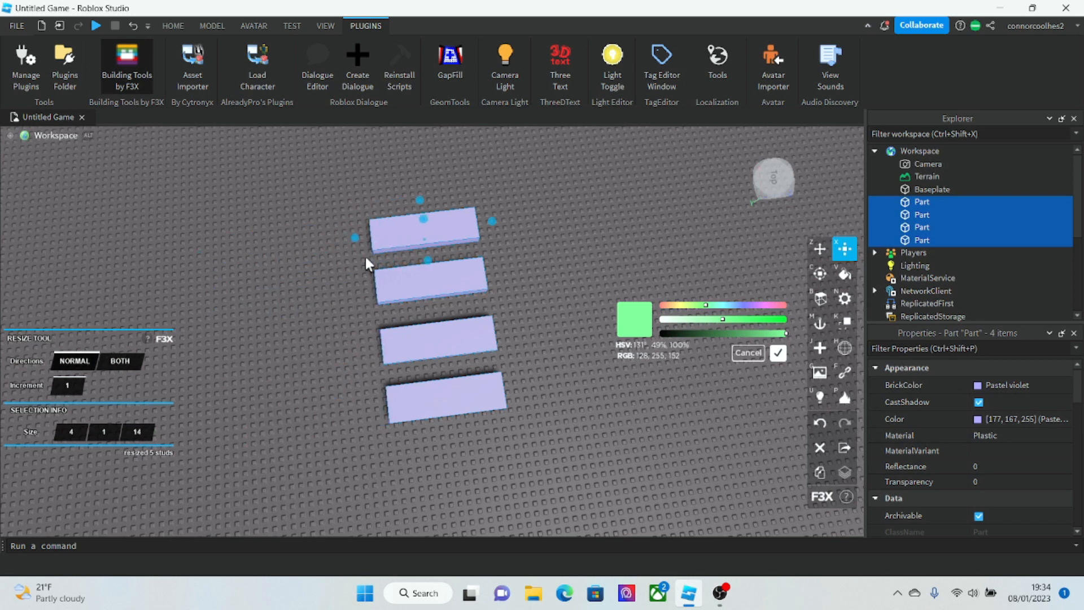
pyautogui.moveTo(354, 237); pyautogui.dragTo(369, 255)
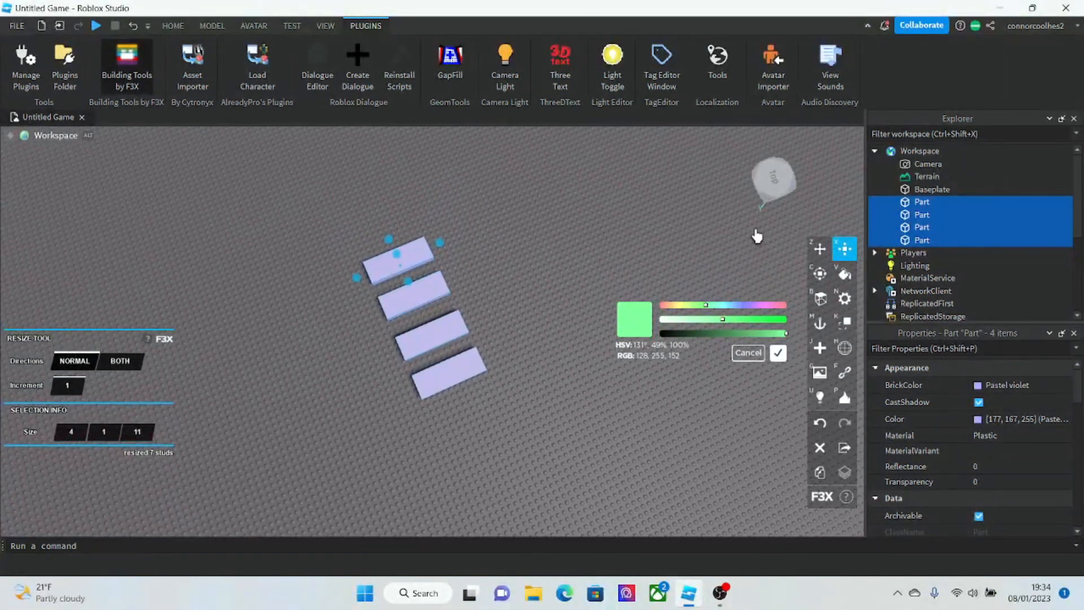
pyautogui.click(819, 248)
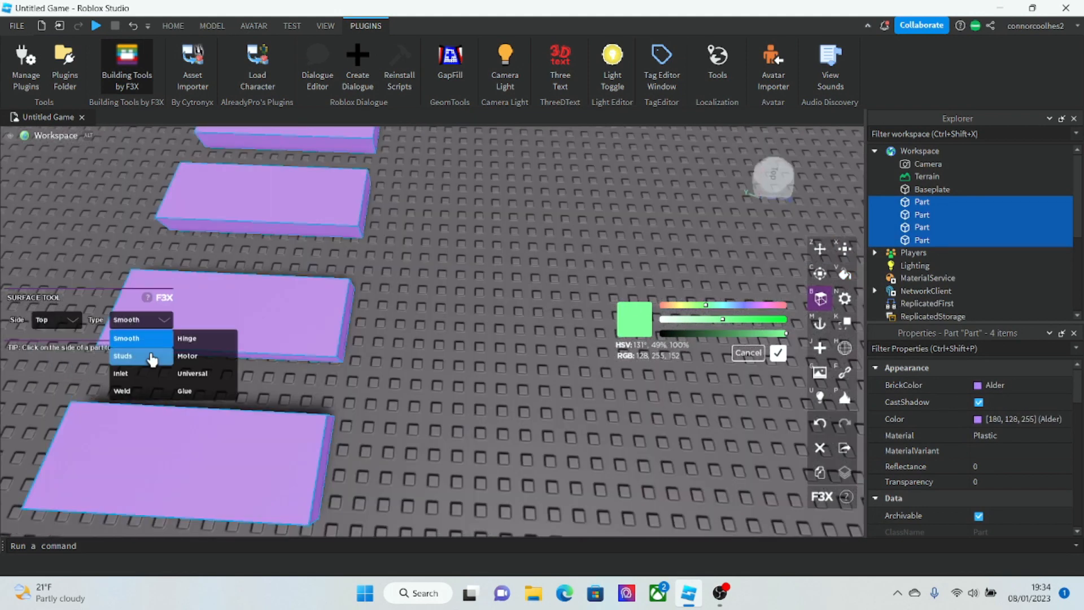
# Step: Set the Top surface type of the purple slabs to Studs
pyautogui.click(123, 357)
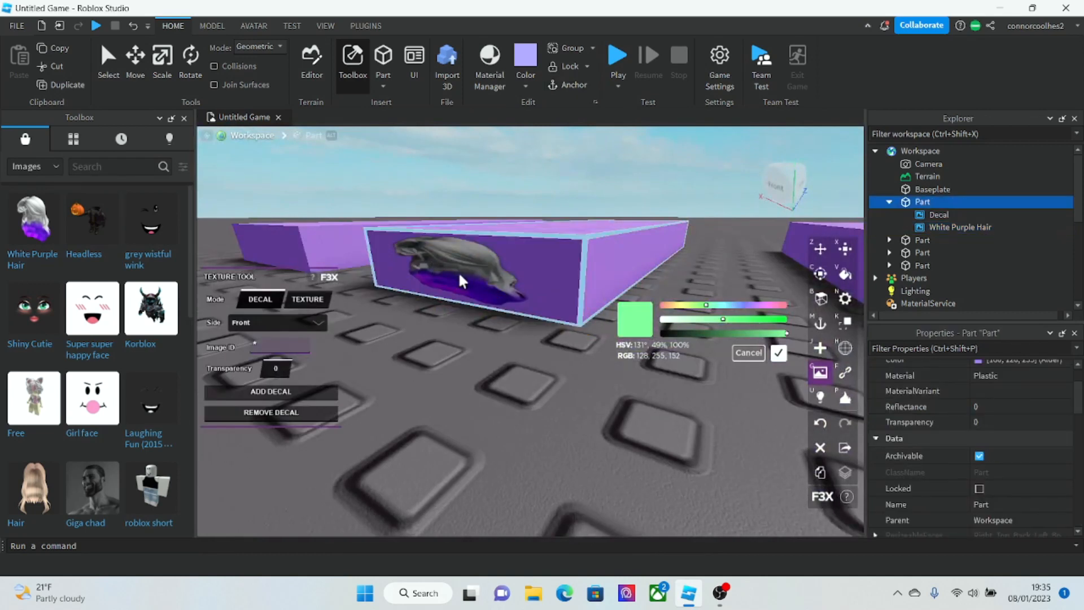
# Step: Add a decal to the selected purple slab's Front face
pyautogui.click(960, 227)
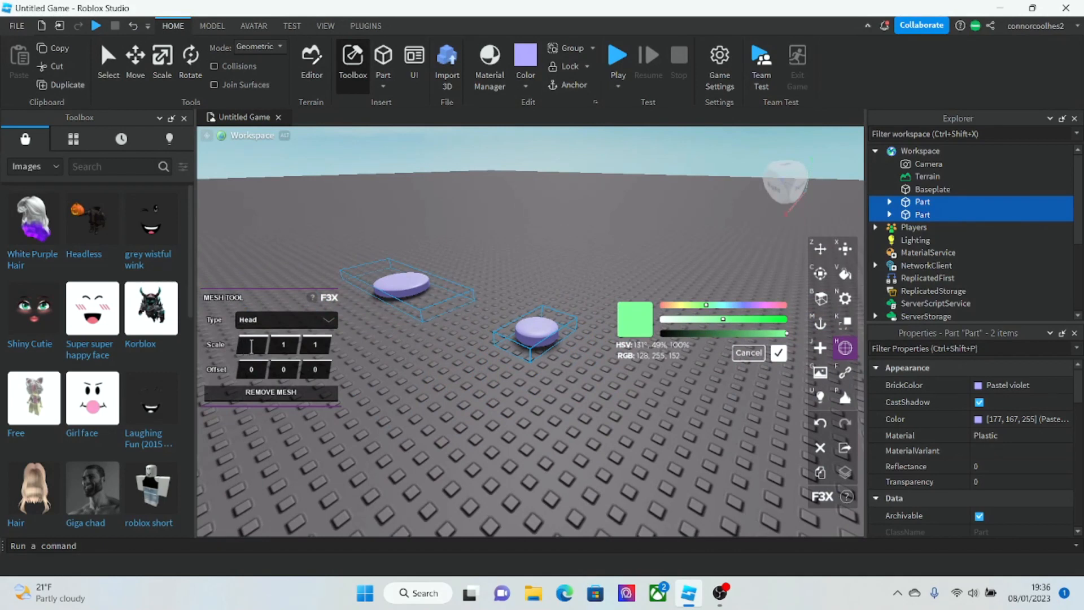
# Step: Set mesh Scale X to 2, then switch the mesh type through Wedge and Block to File
pyautogui.write('2')
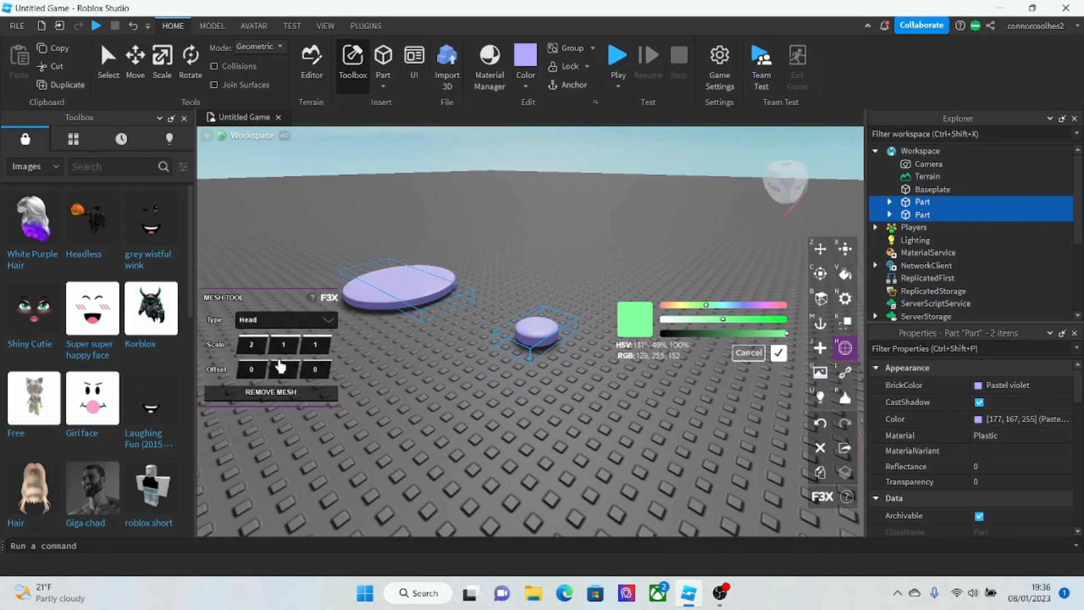
pyautogui.click(286, 320)
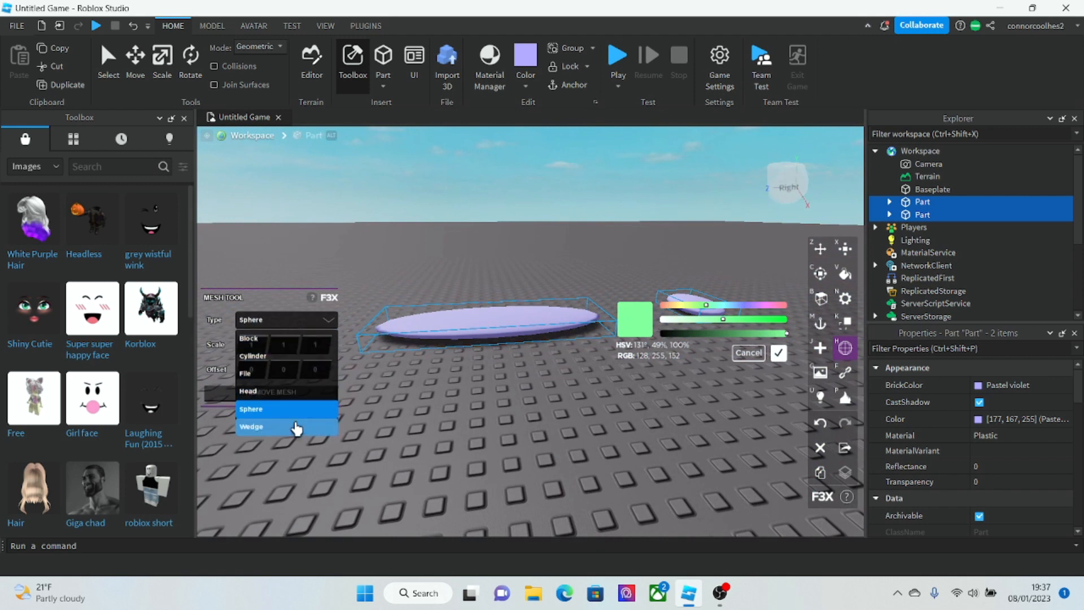
pyautogui.click(252, 426)
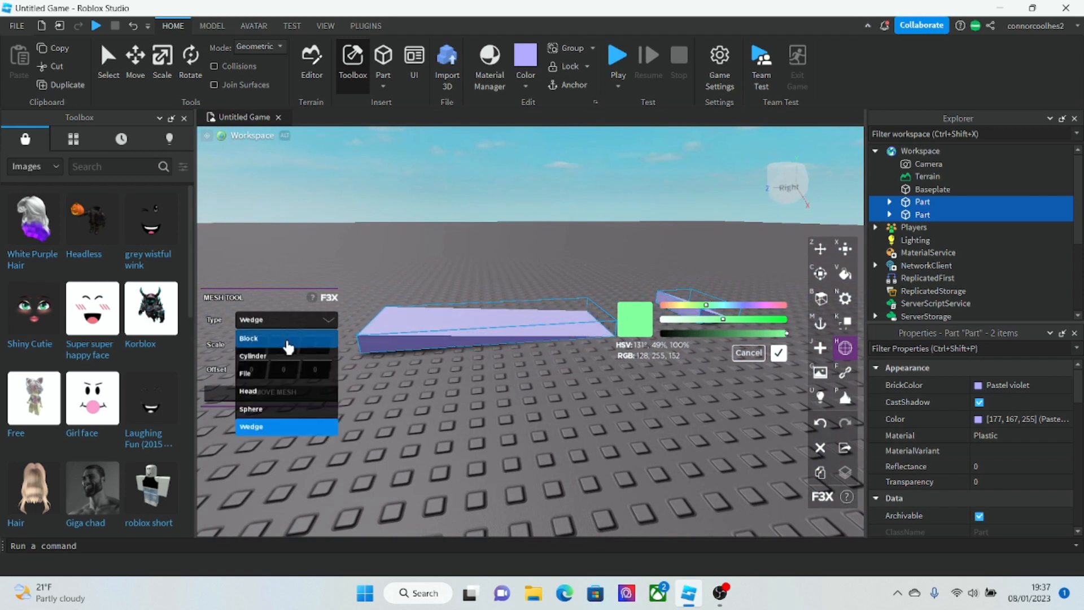
pyautogui.click(260, 339)
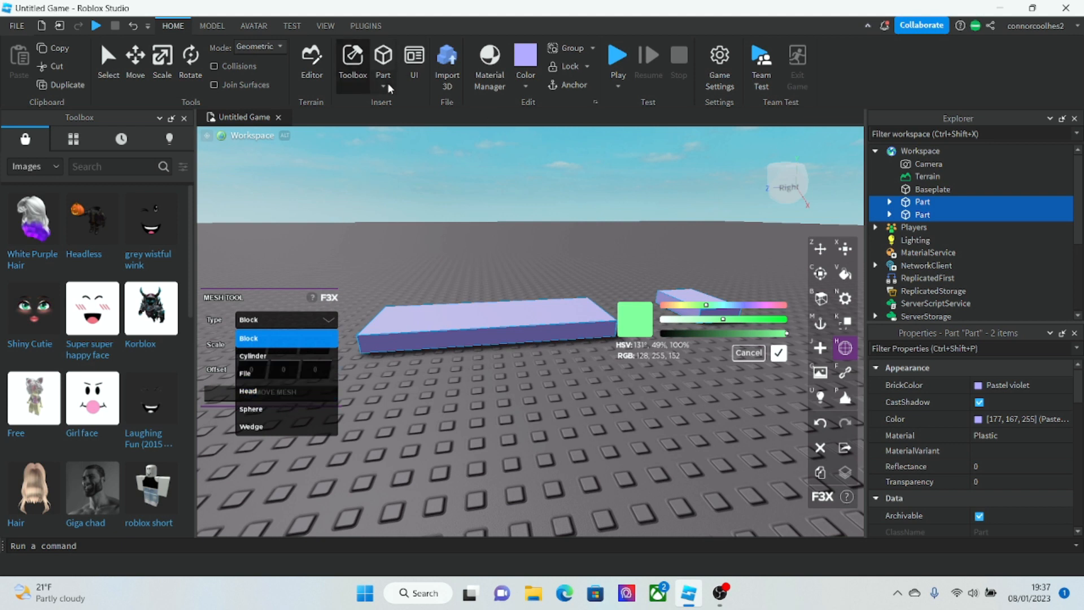
pyautogui.moveTo(305, 378)
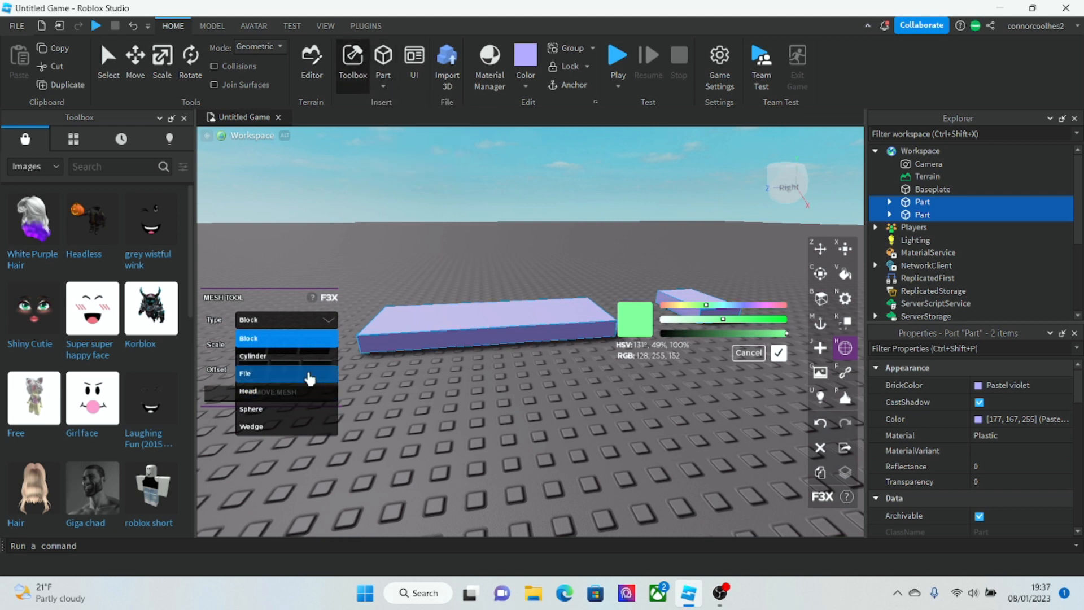
pyautogui.click(249, 373)
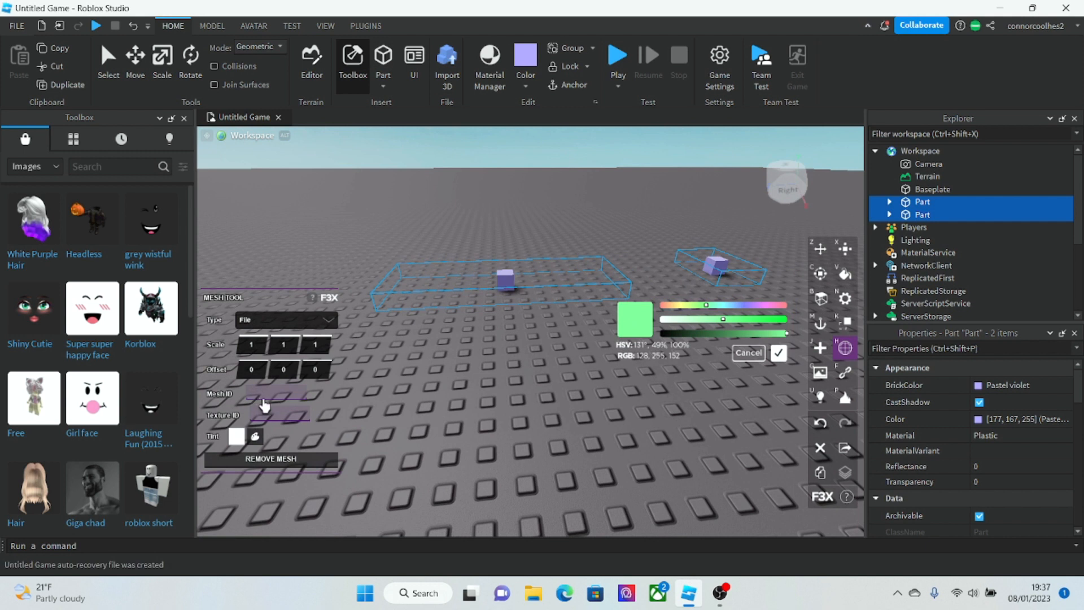
pyautogui.moveTo(299, 323)
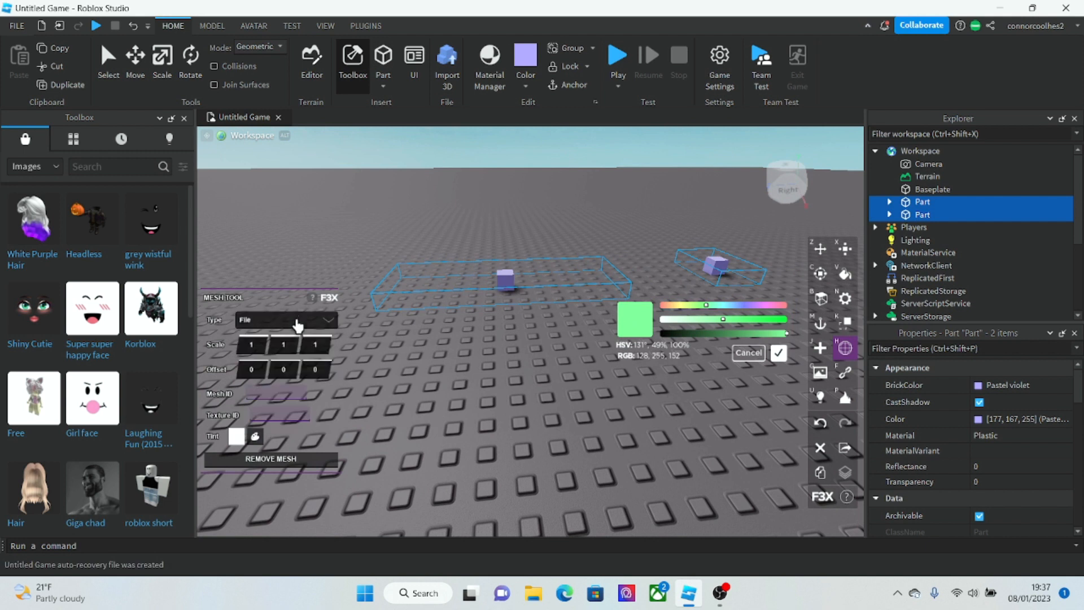
pyautogui.click(286, 320)
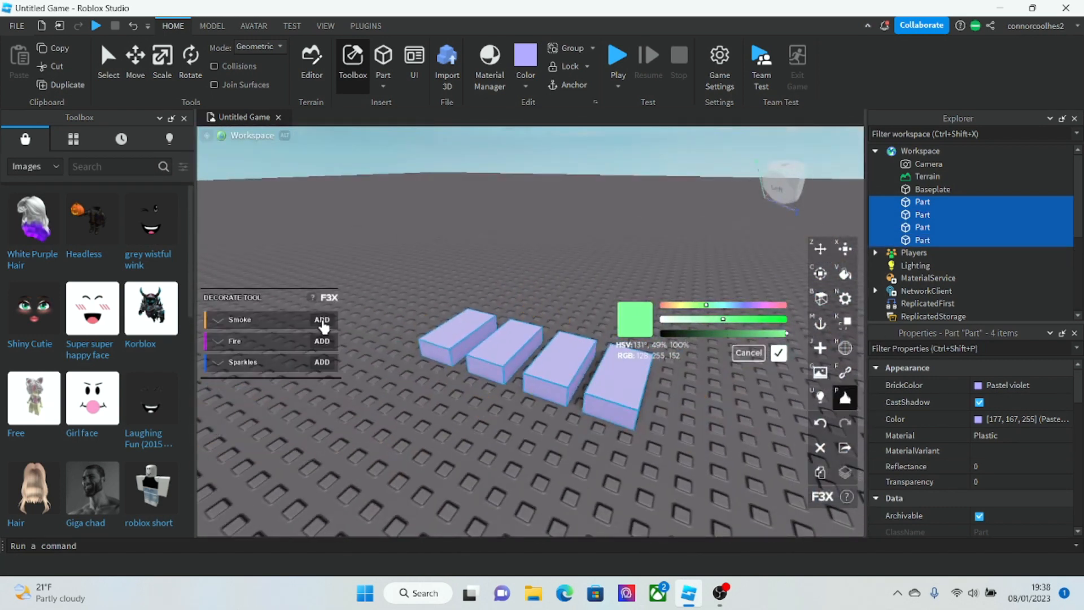
# Step: Add a Fire effect to the four blocks and shift its colour to dark green
pyautogui.click(321, 341)
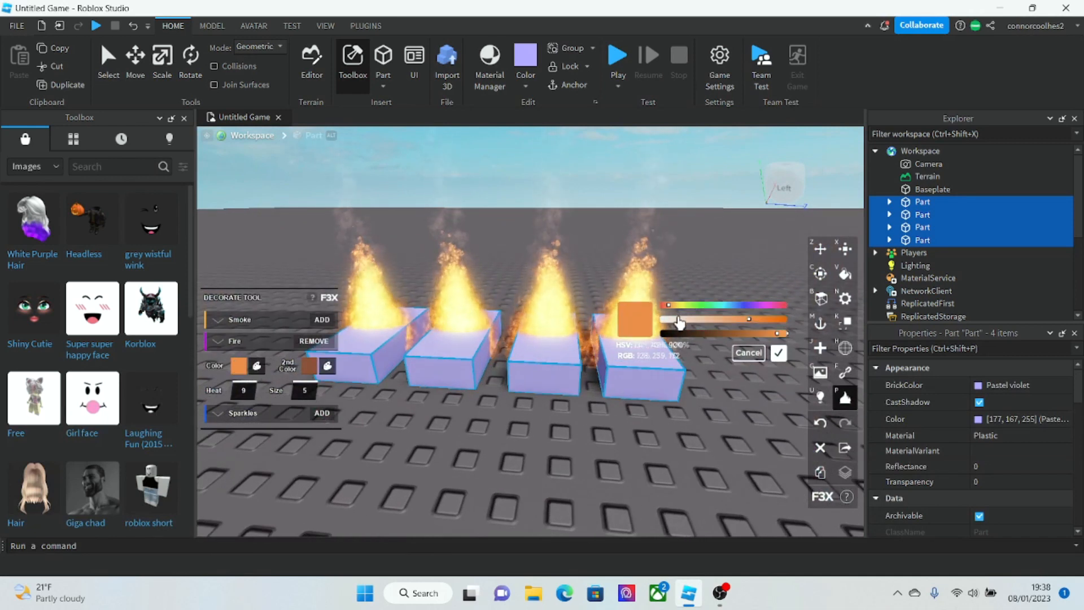
pyautogui.moveTo(678, 319); pyautogui.dragTo(715, 319)
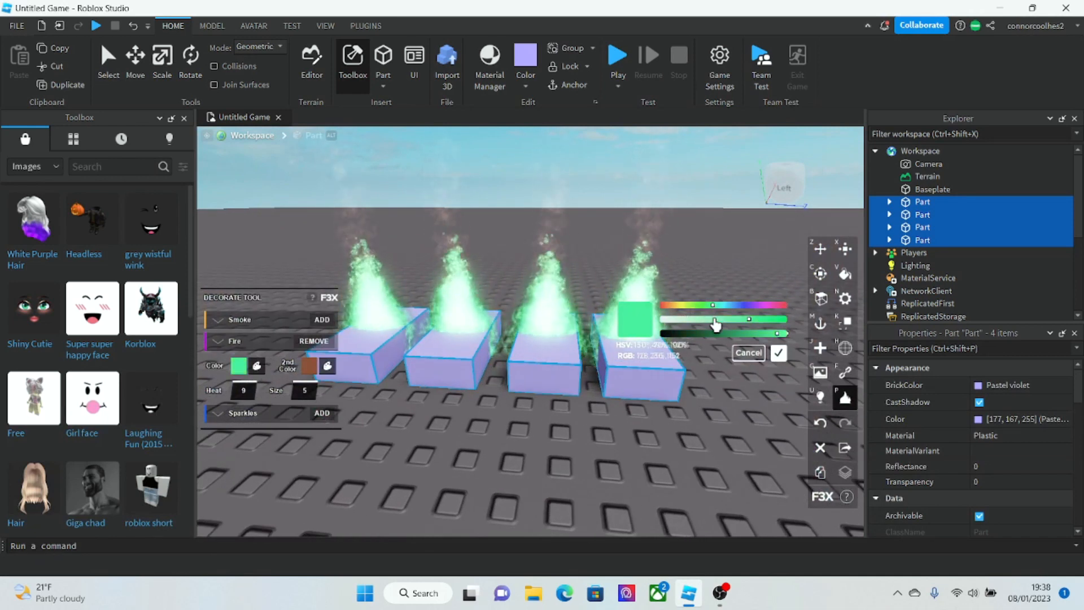
pyautogui.moveTo(717, 324); pyautogui.dragTo(737, 333)
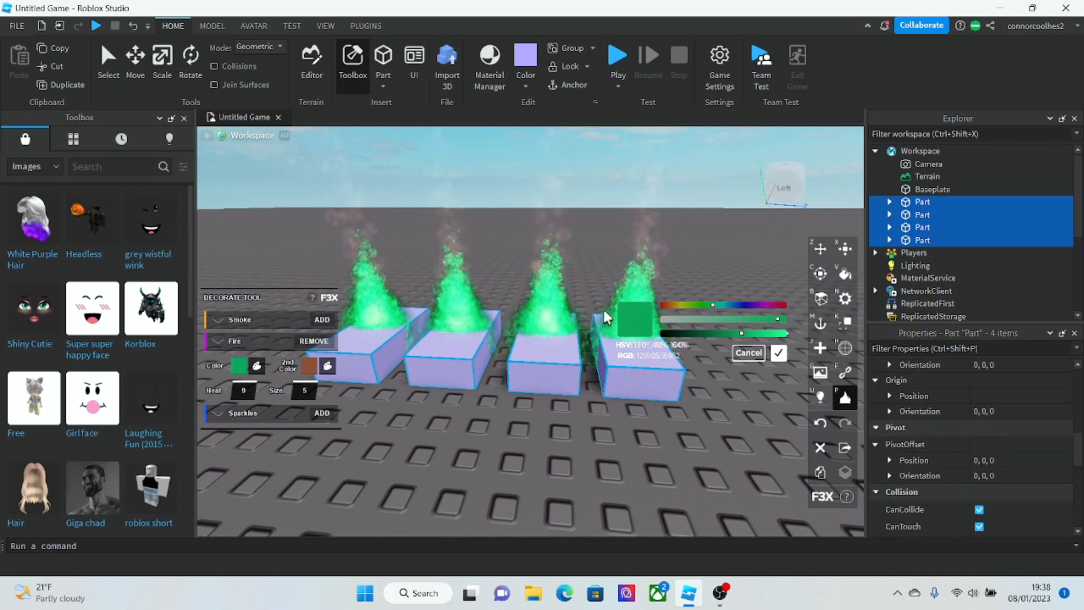
pyautogui.scroll(-3)
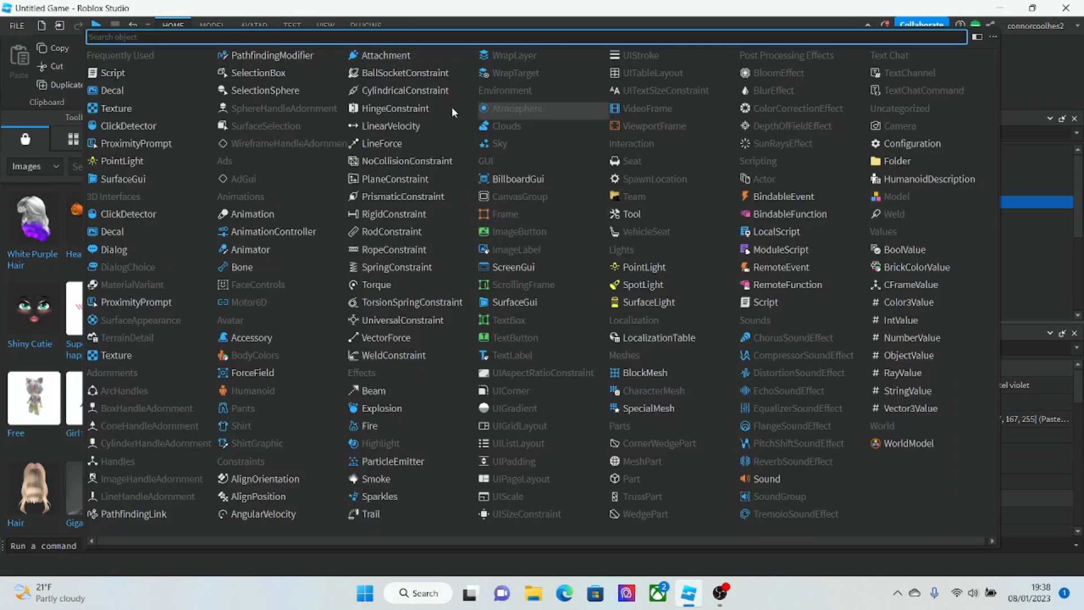
# Step: Search the Insert Object list for "po" to narrow it to PointLight
pyautogui.write('po')
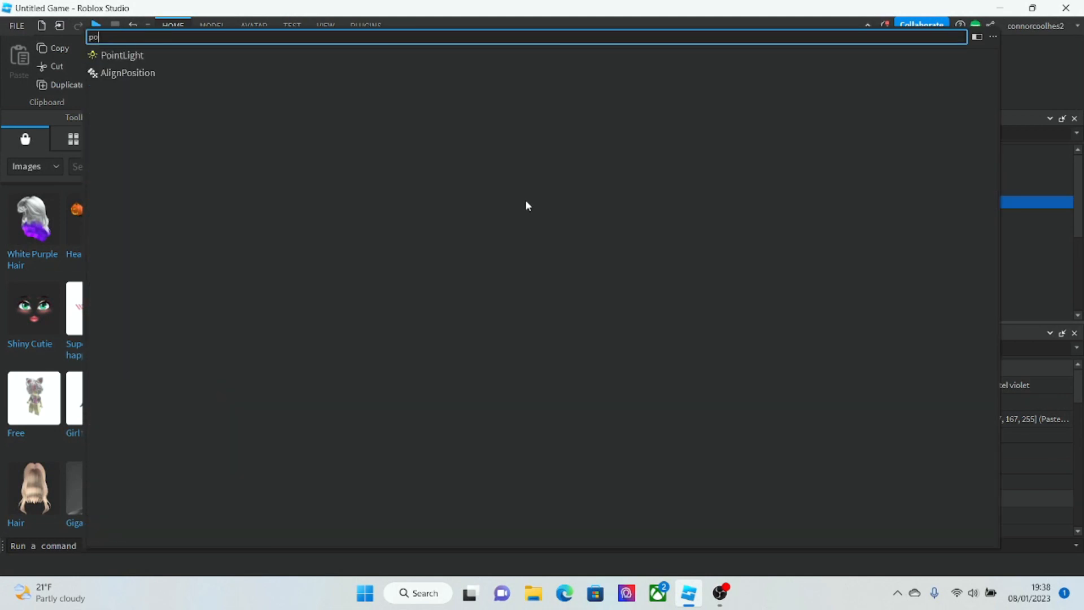